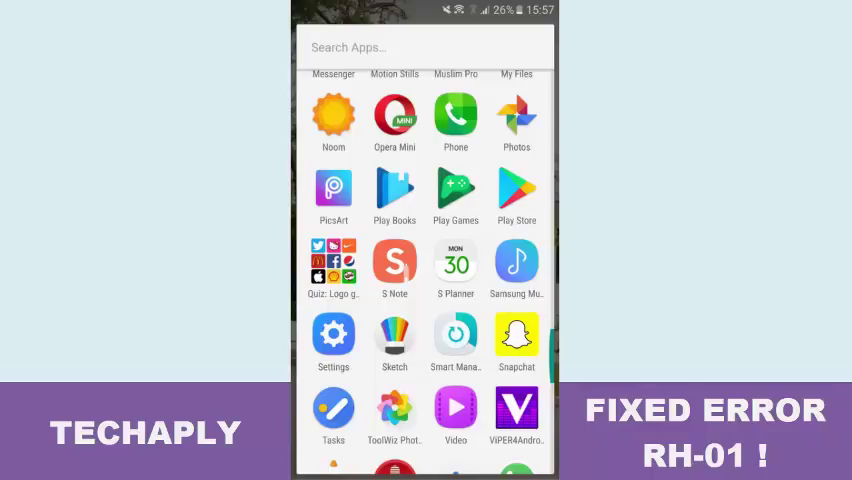
# Step: Launch Google Play Store from the app drawer, revealing the RH-01 server error
pyautogui.click(516, 190)
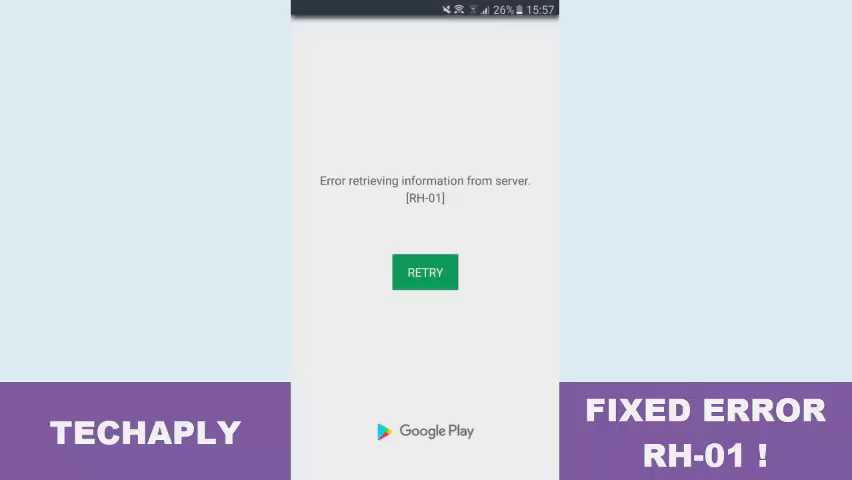
# Step: Retry loading the store, then move to the Application manager's installed apps list
pyautogui.click(425, 272)
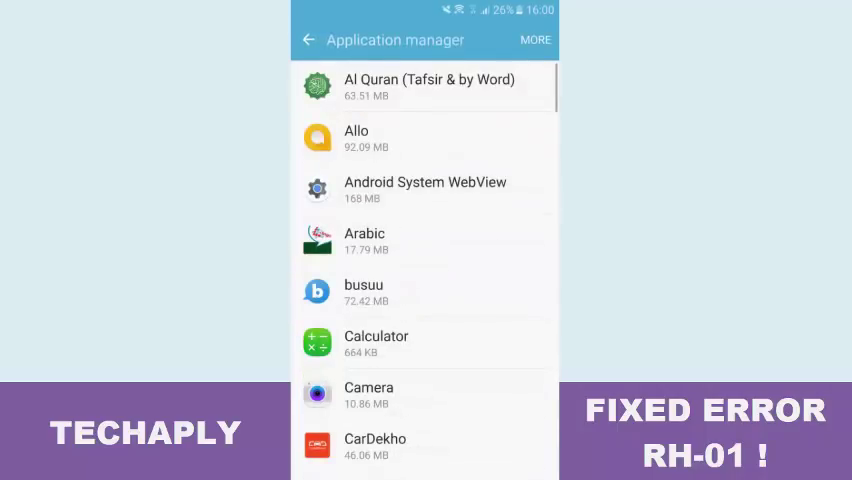
# Step: Scroll the Application manager list down to Google Play Store and open its app info
pyautogui.scroll(-3)
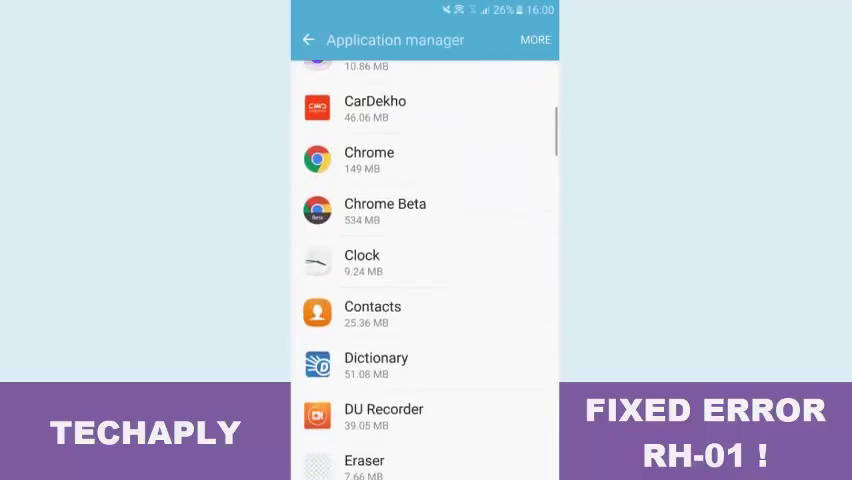
pyautogui.scroll(-3)
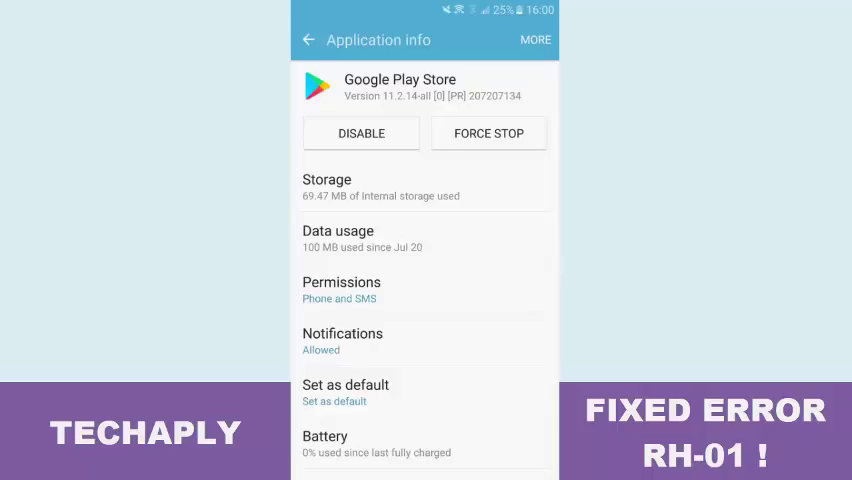
# Step: Clear Google Play Store's data from its Storage page, confirming with DELETE
pyautogui.click(327, 186)
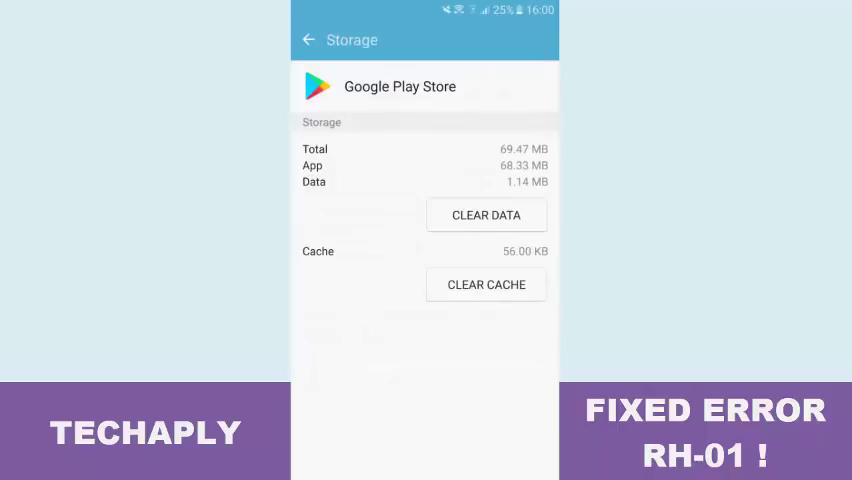
pyautogui.click(486, 214)
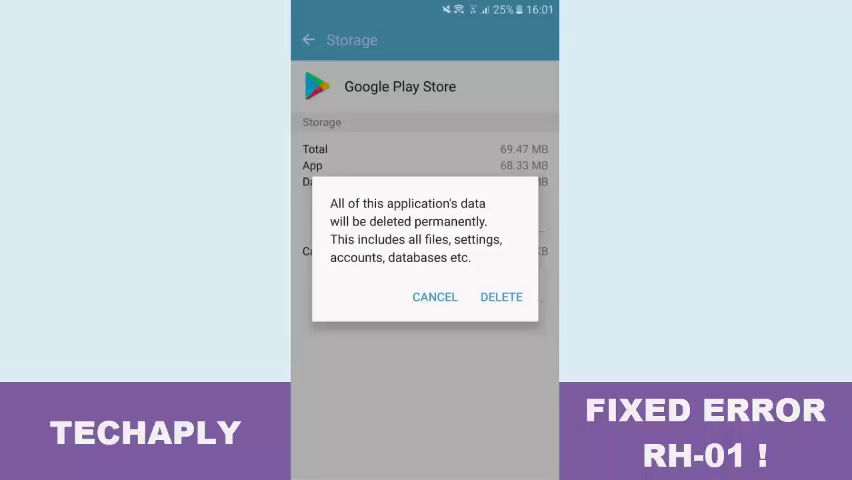
pyautogui.click(501, 297)
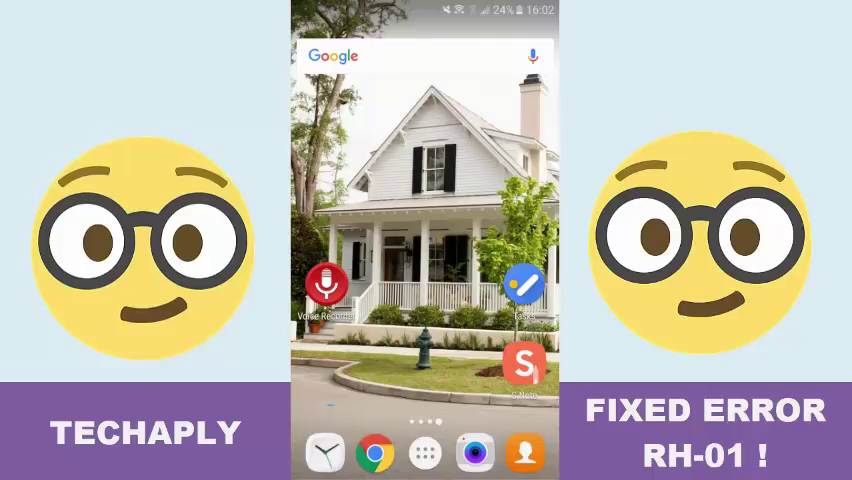
# Step: Launch Settings from the app drawer and scroll down to the Accounts page
pyautogui.click(426, 454)
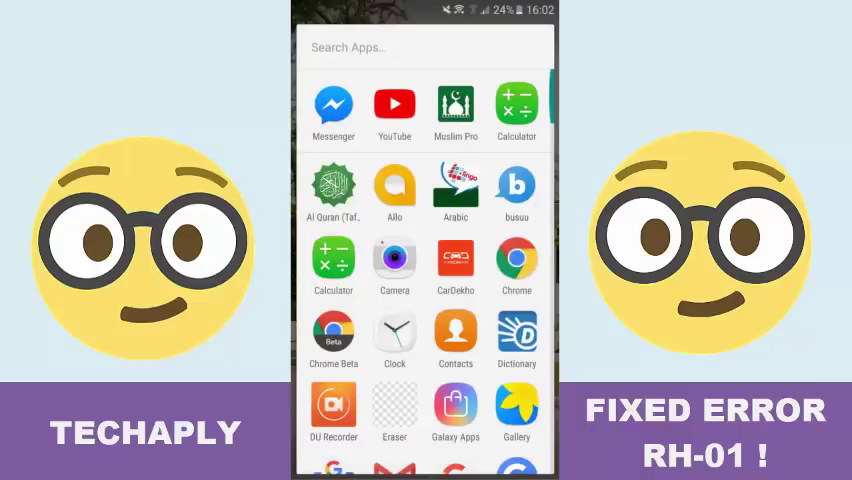
pyautogui.scroll(-3)
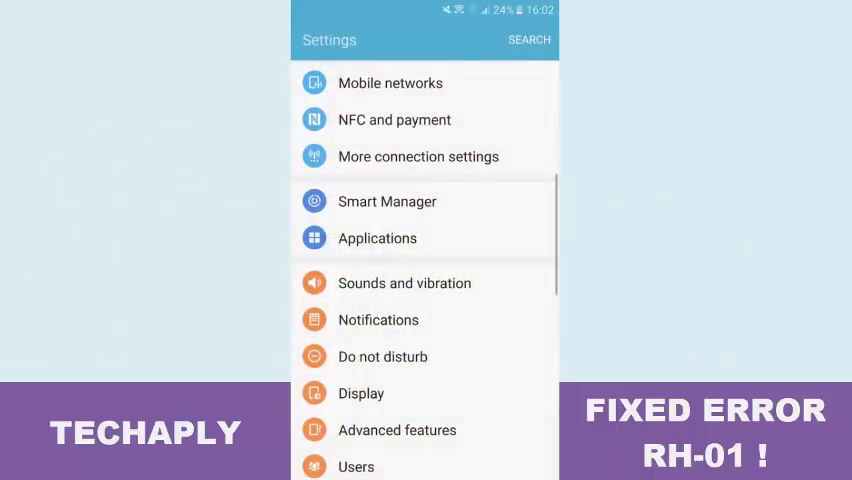
pyautogui.scroll(-3)
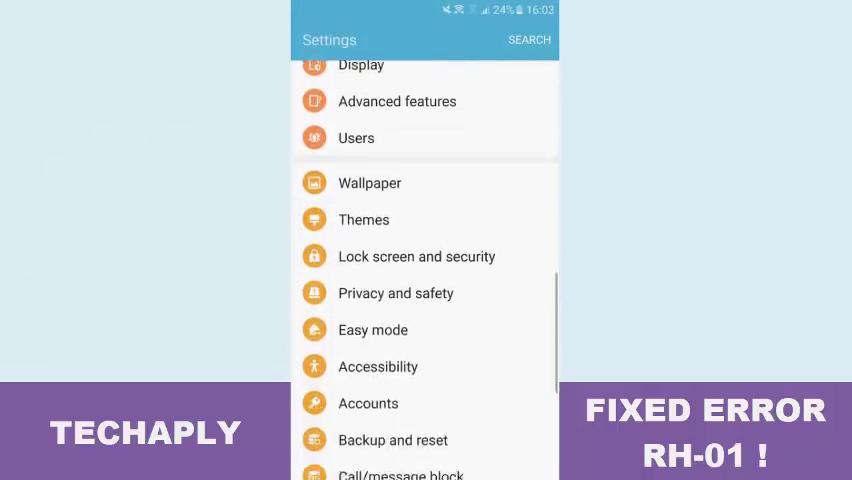
pyautogui.scroll(-3)
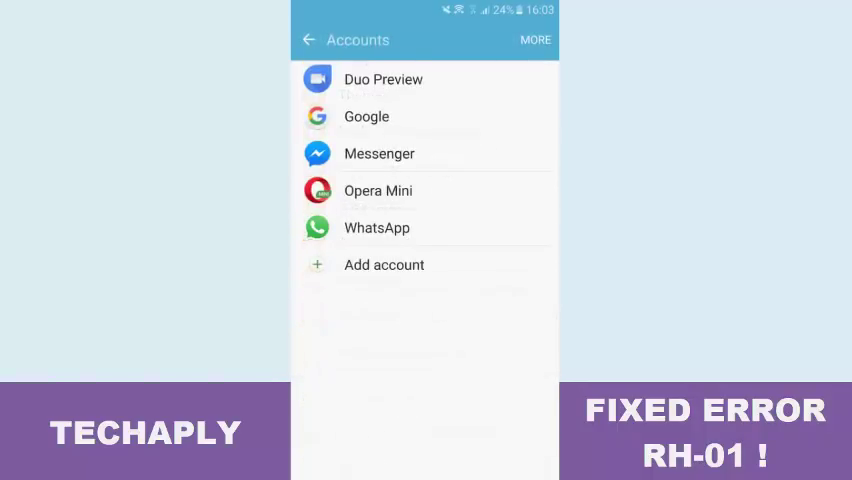
# Step: Delete the Google account via MORE > Remove account and confirm REMOVE ACCOUNT
pyautogui.click(366, 116)
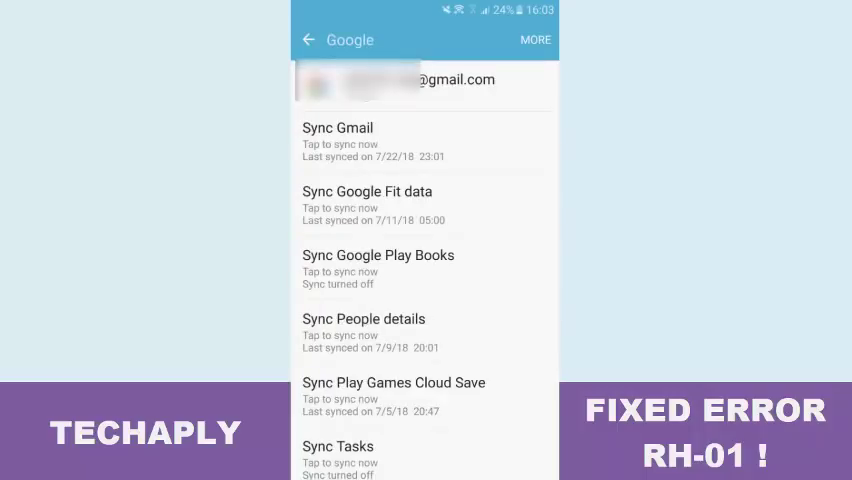
pyautogui.click(535, 40)
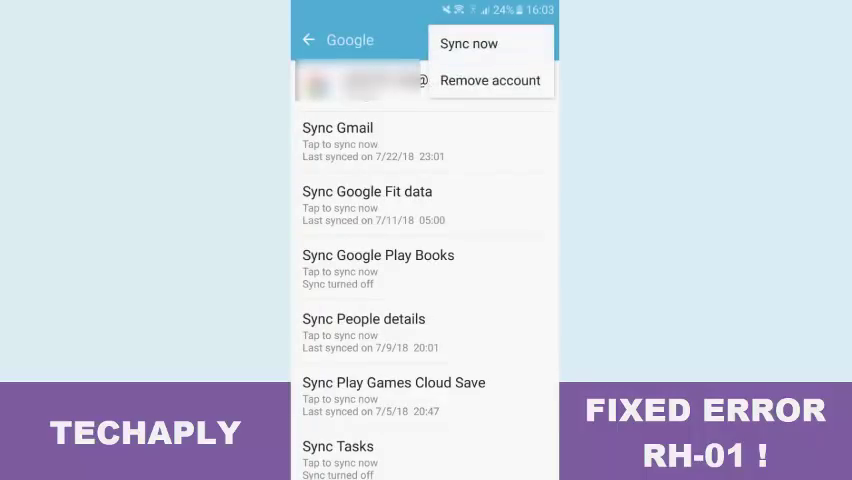
pyautogui.click(489, 80)
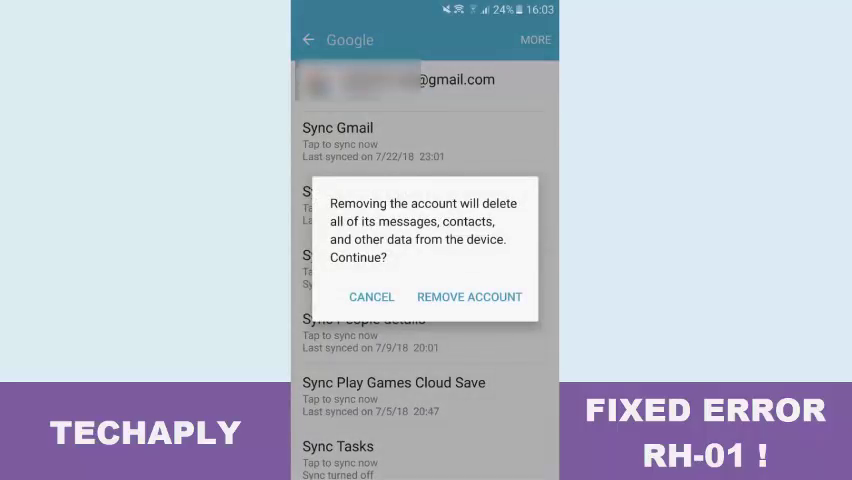
pyautogui.click(371, 296)
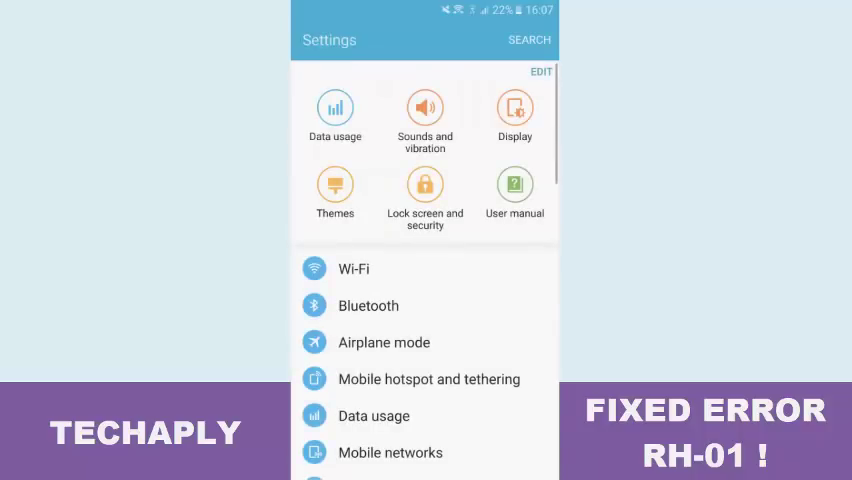
# Step: From Accounts, add a Google account and sign in up to Google Services
pyautogui.scroll(-3)
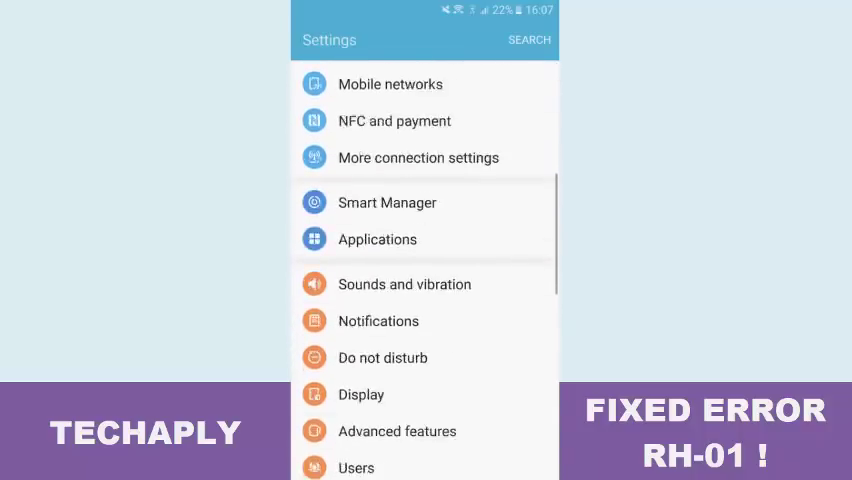
pyautogui.scroll(-3)
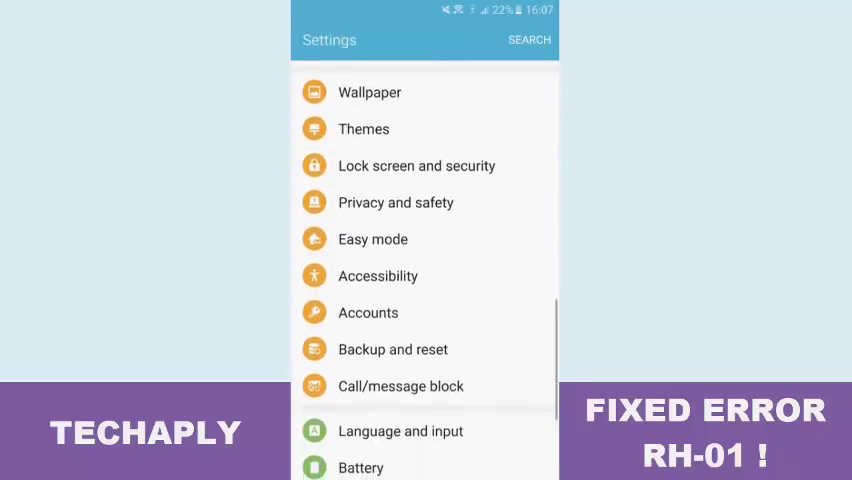
pyautogui.click(368, 312)
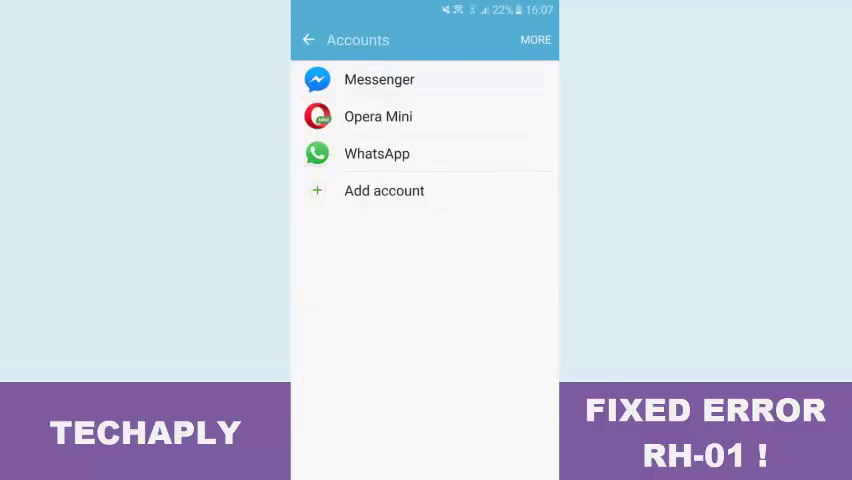
pyautogui.click(384, 190)
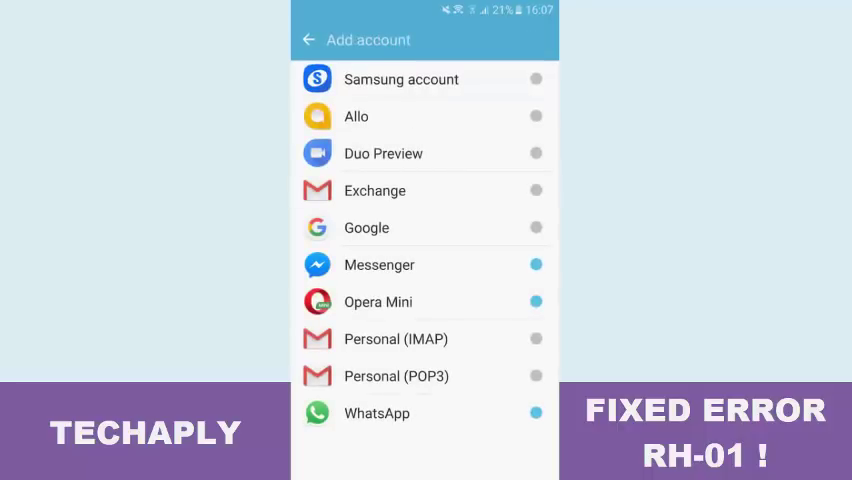
pyautogui.click(425, 227)
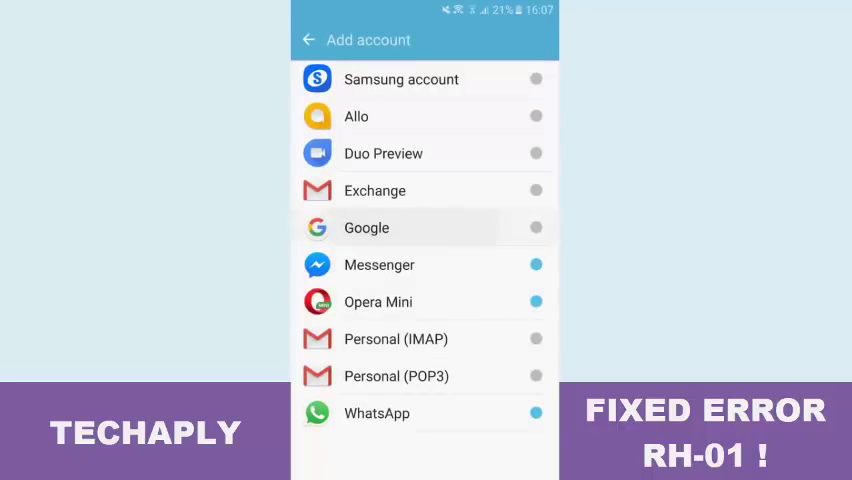
pyautogui.click(366, 227)
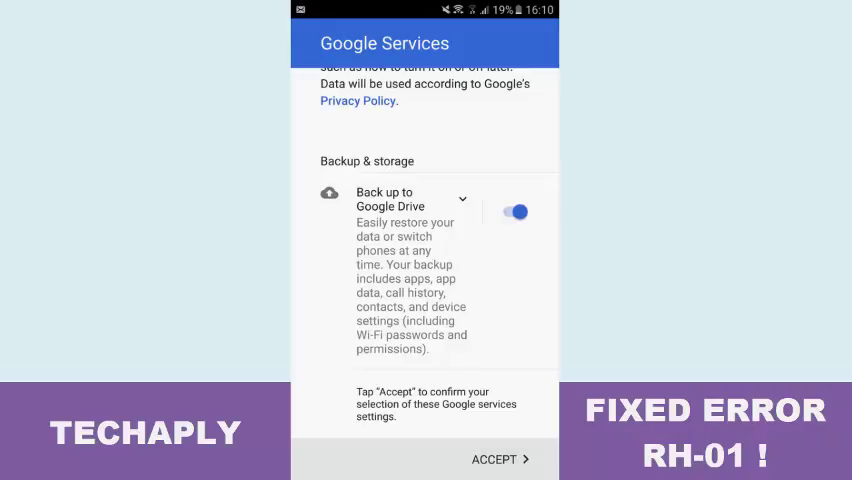
# Step: Accept the Google Services settings and open the home screen's app drawer
pyautogui.click(499, 459)
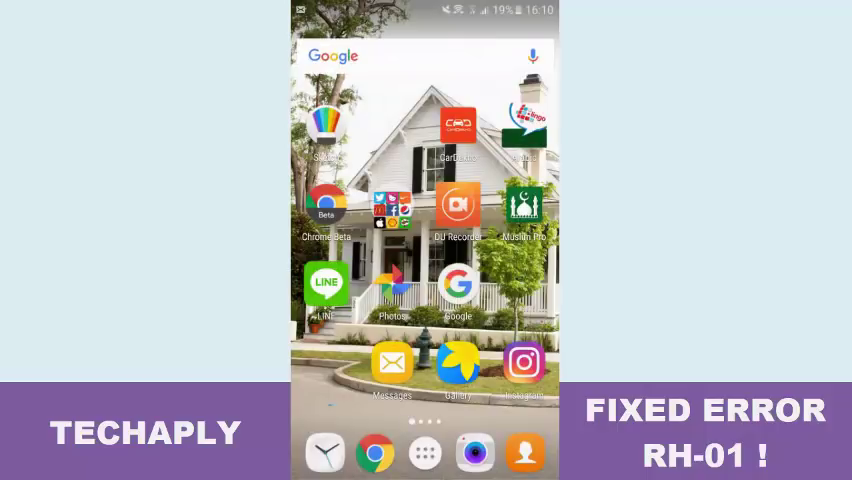
pyautogui.click(424, 453)
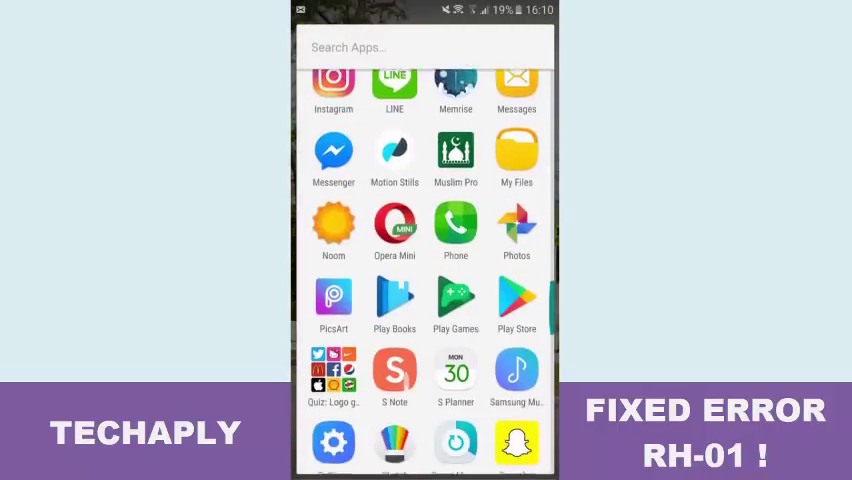